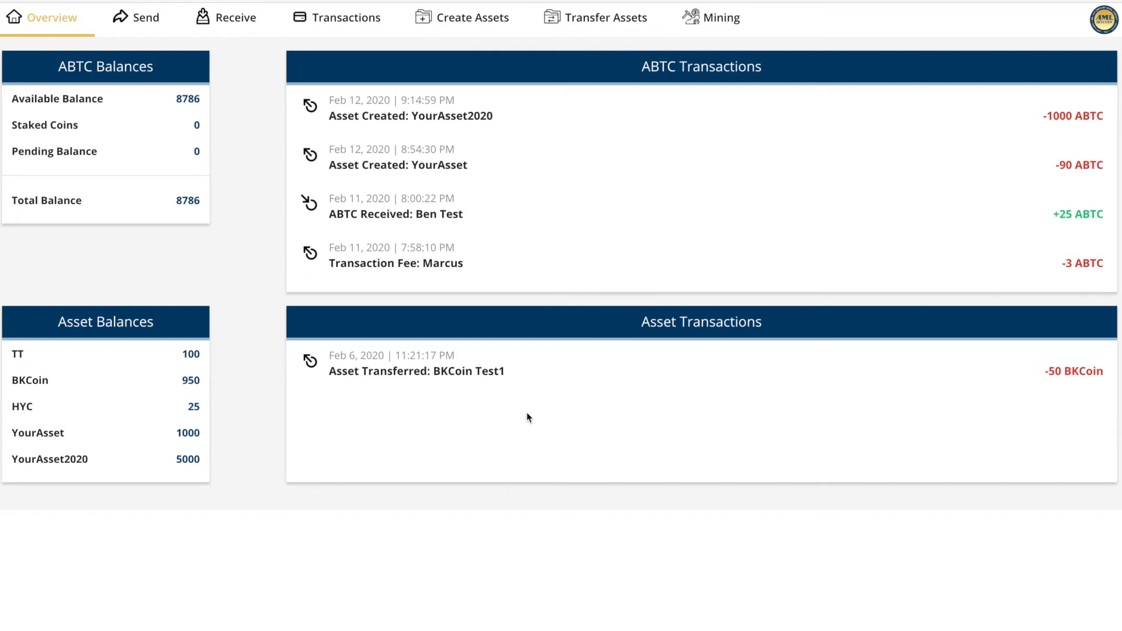
{"action": "mouse_move", "coordinate": [273, 109]}
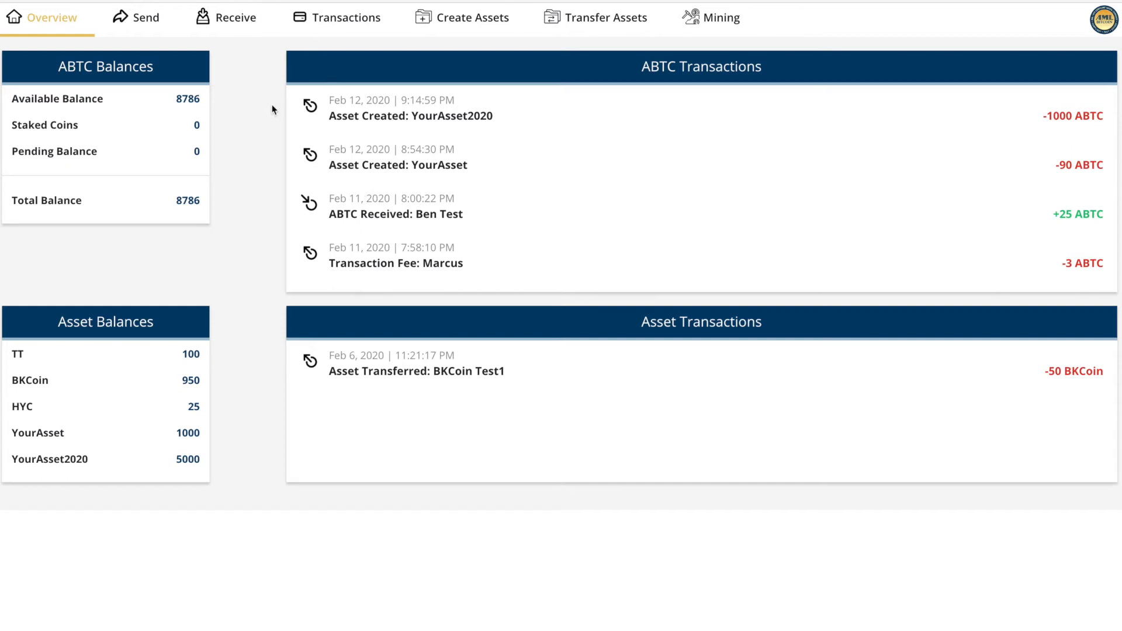
{"action": "mouse_move", "coordinate": [249, 119]}
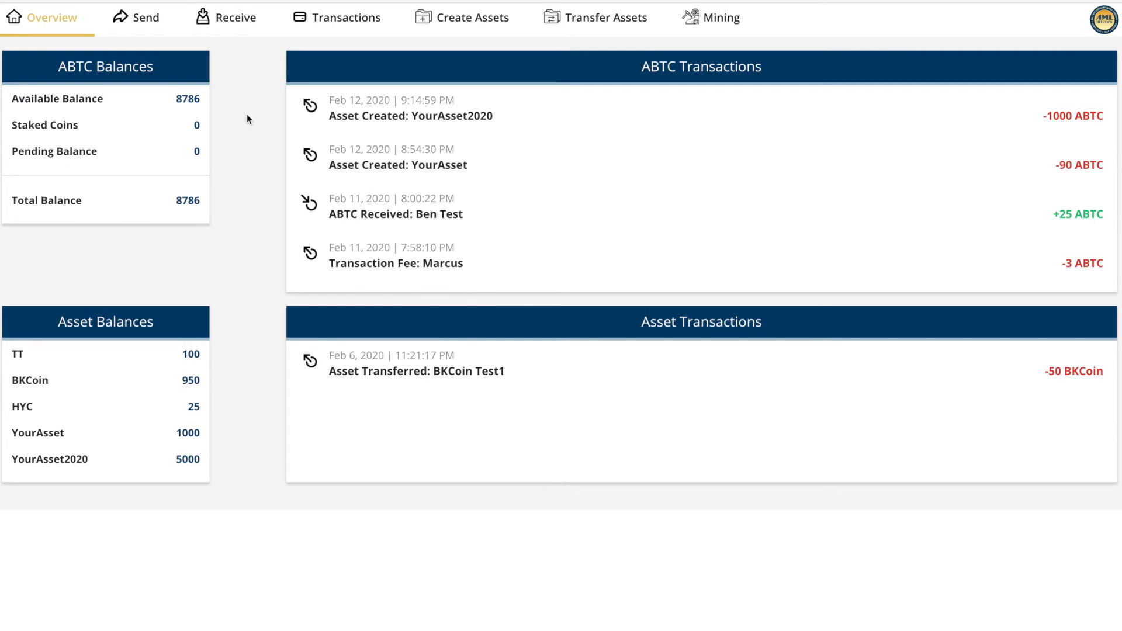
{"action": "mouse_move", "coordinate": [183, 190]}
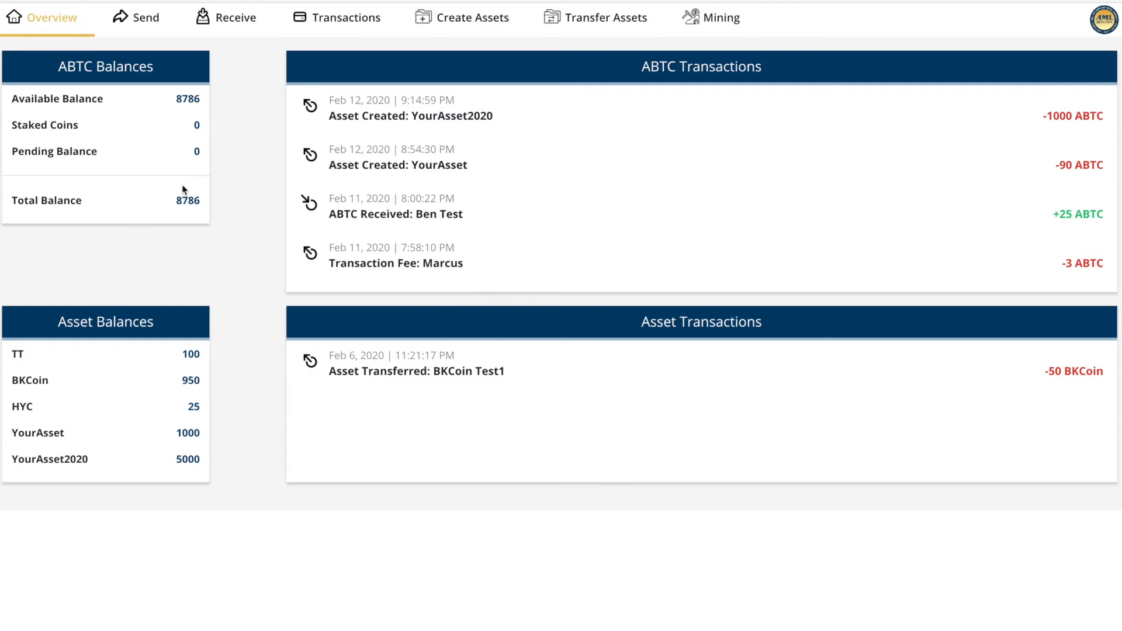
{"action": "mouse_move", "coordinate": [321, 10]}
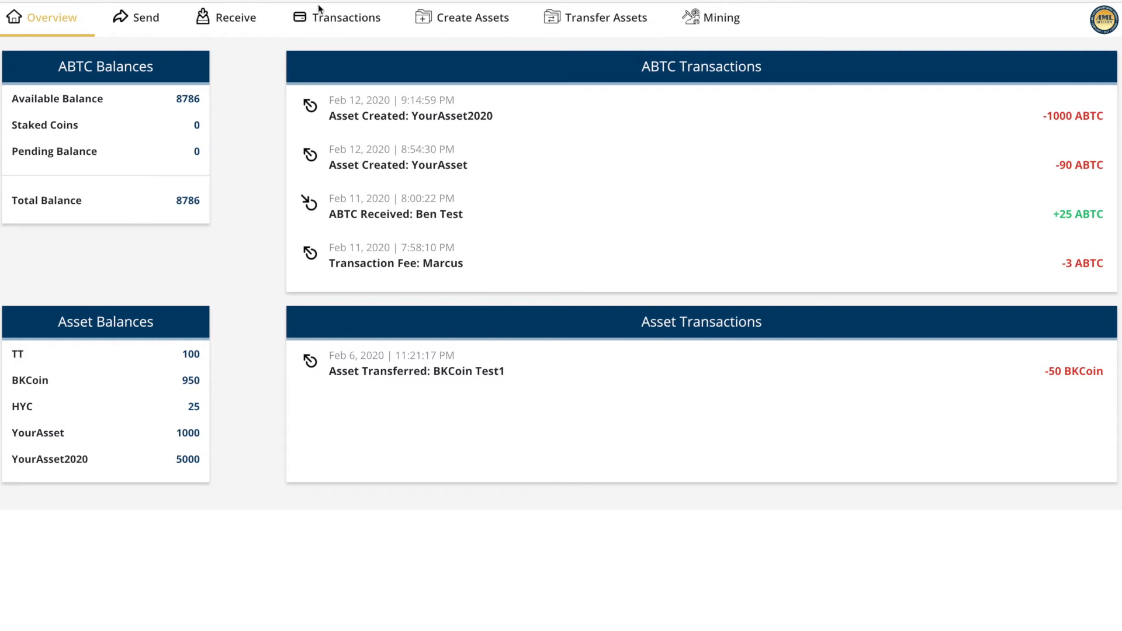
{"action": "mouse_move", "coordinate": [245, 221]}
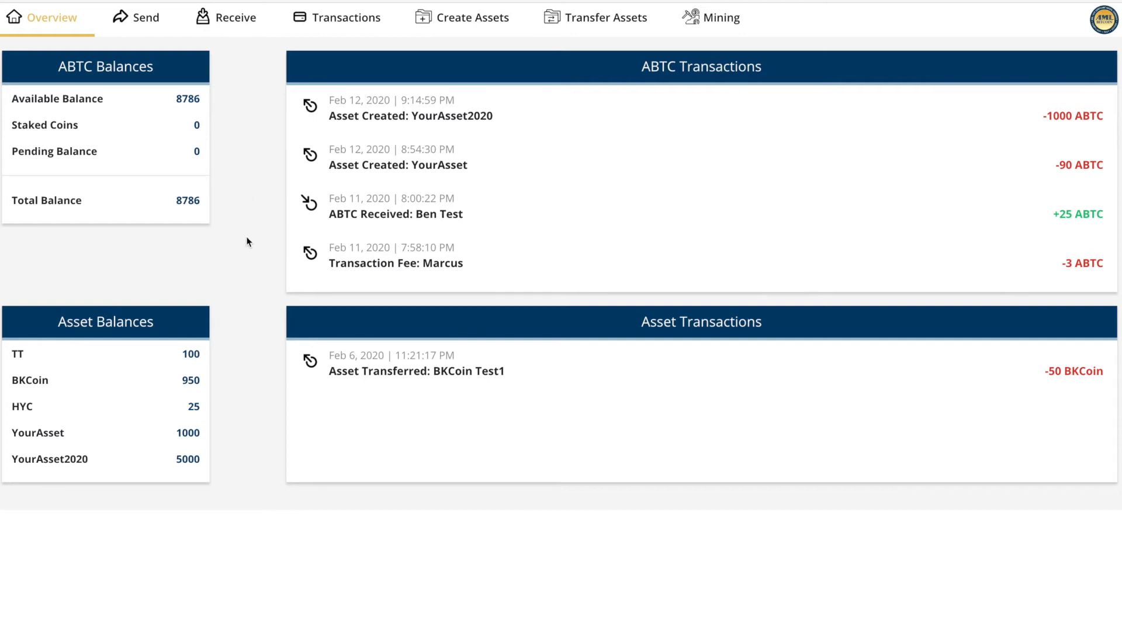
{"action": "mouse_move", "coordinate": [551, 122]}
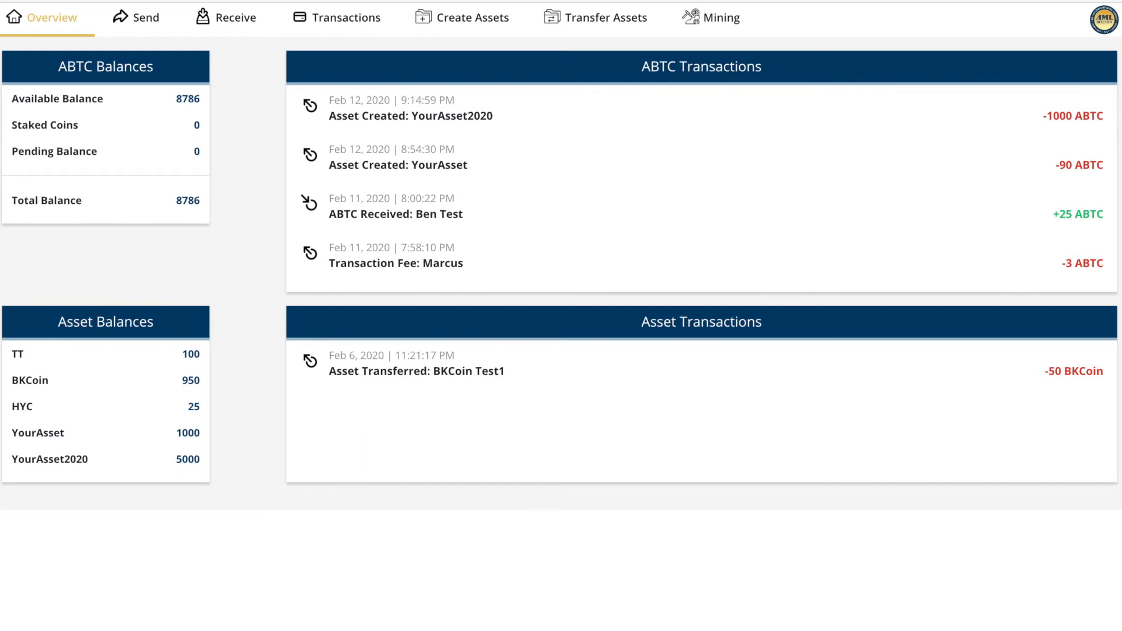
{"action": "mouse_move", "coordinate": [471, 17]}
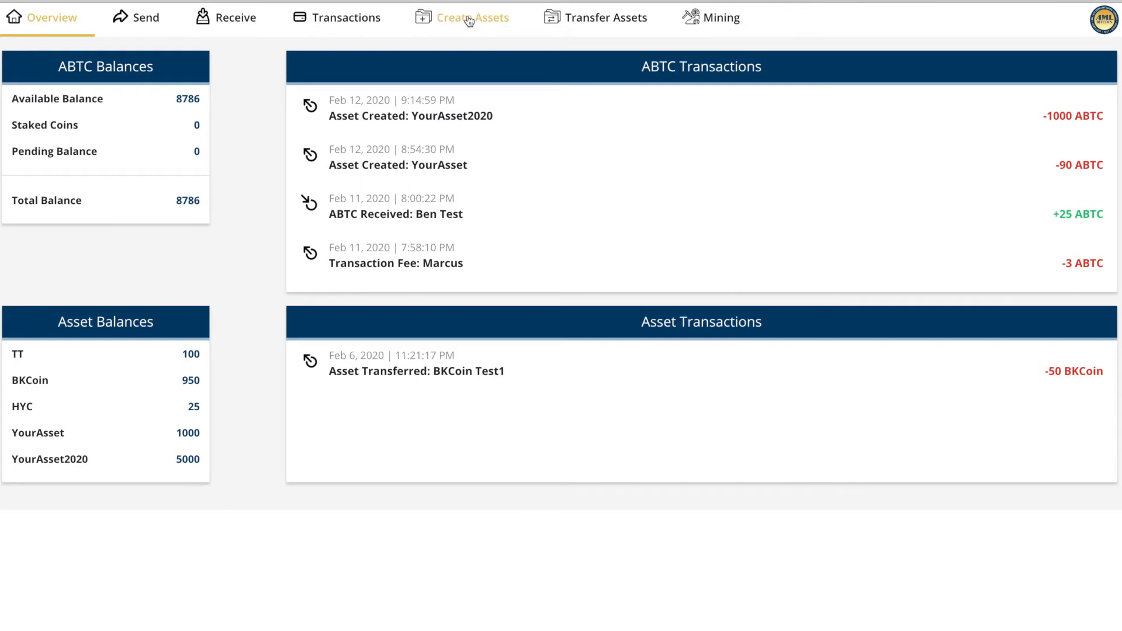
Go to Create Assets, review the asset creation fee table, and close it
{"action": "left_click", "coordinate": [471, 17]}
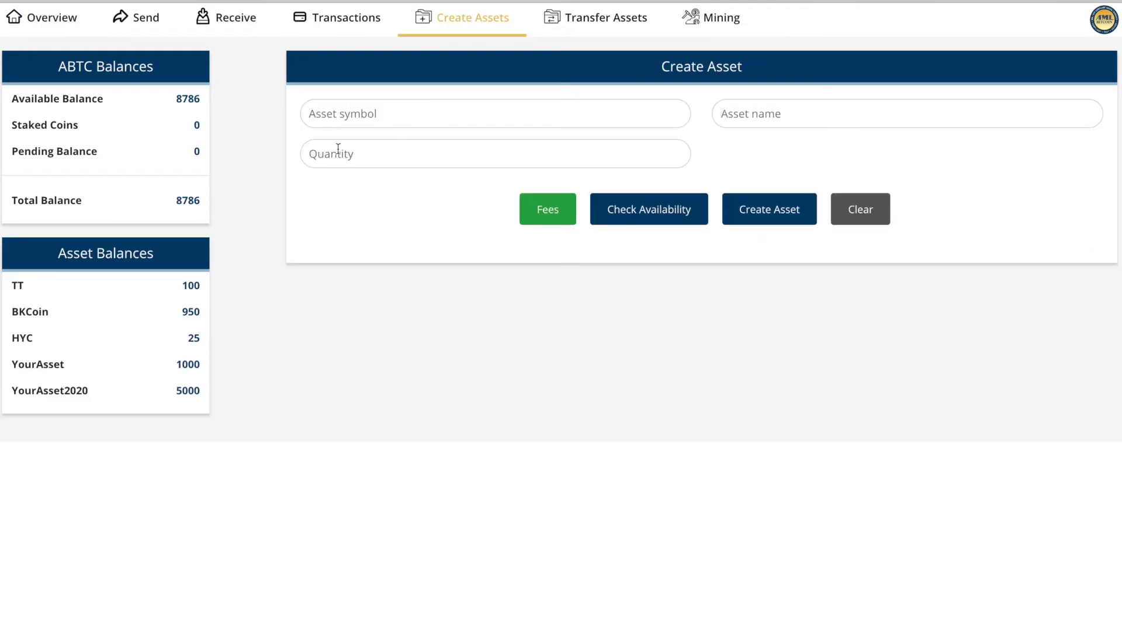
{"action": "left_click", "coordinate": [647, 209]}
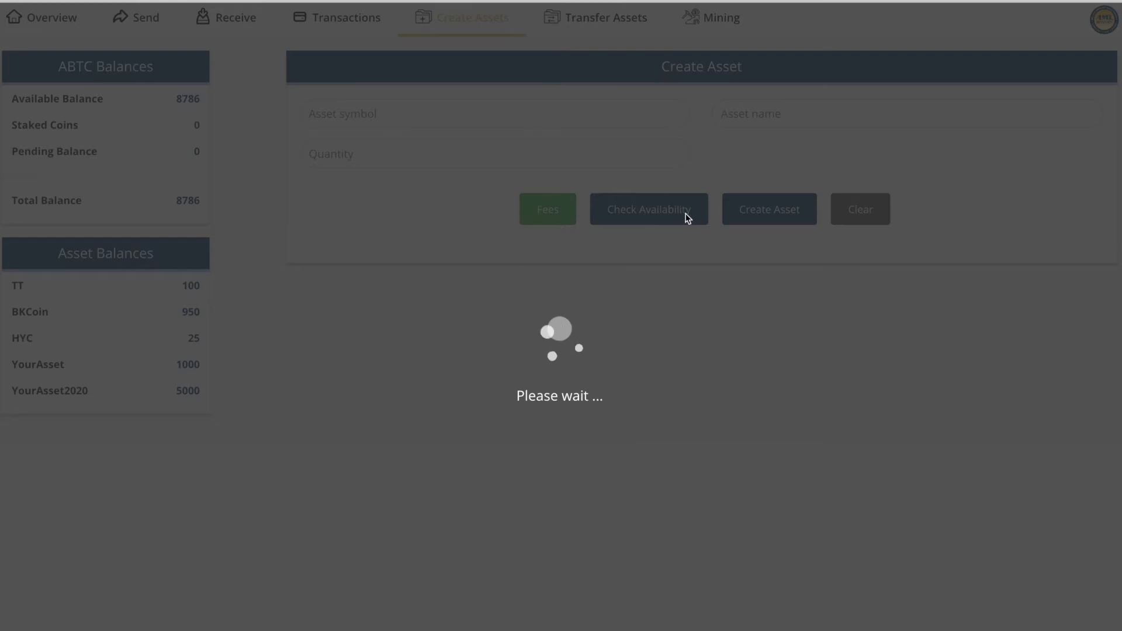
{"action": "left_click", "coordinate": [547, 209]}
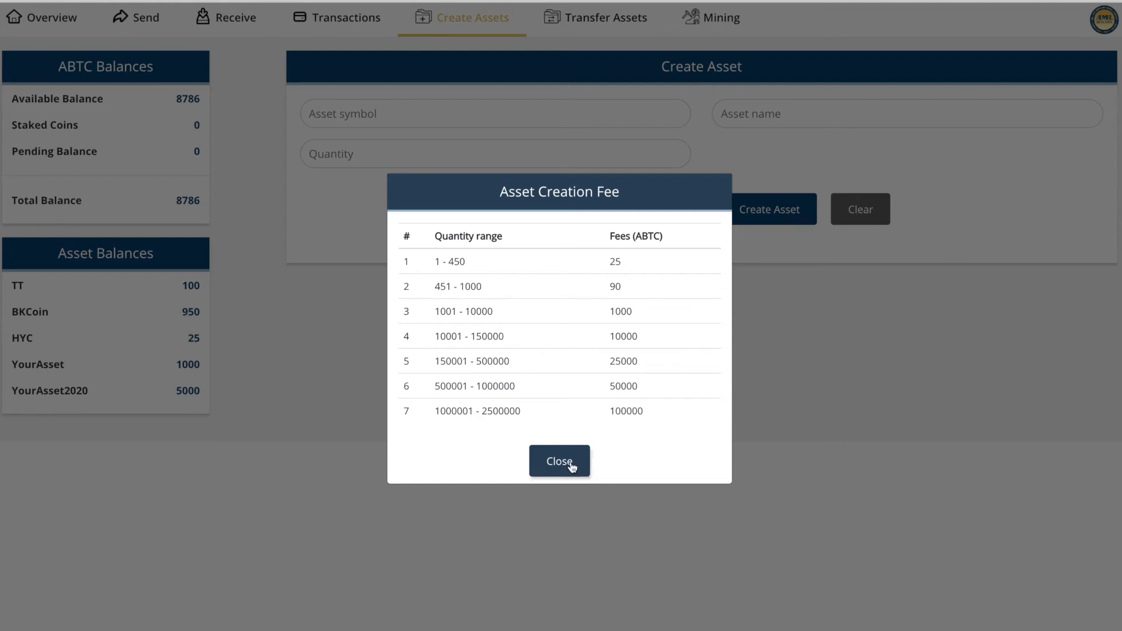
{"action": "left_click", "coordinate": [559, 460]}
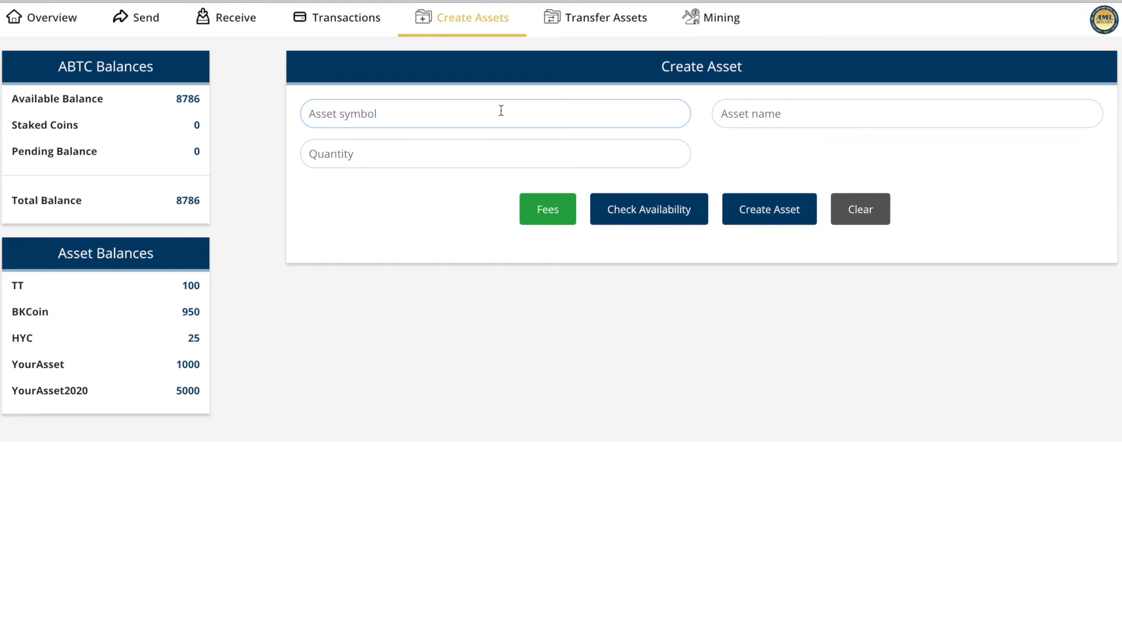
Enter symbol and name MyAsset2020 with quantity 50 and check the symbol's availability
{"action": "type", "text": "Mya"}
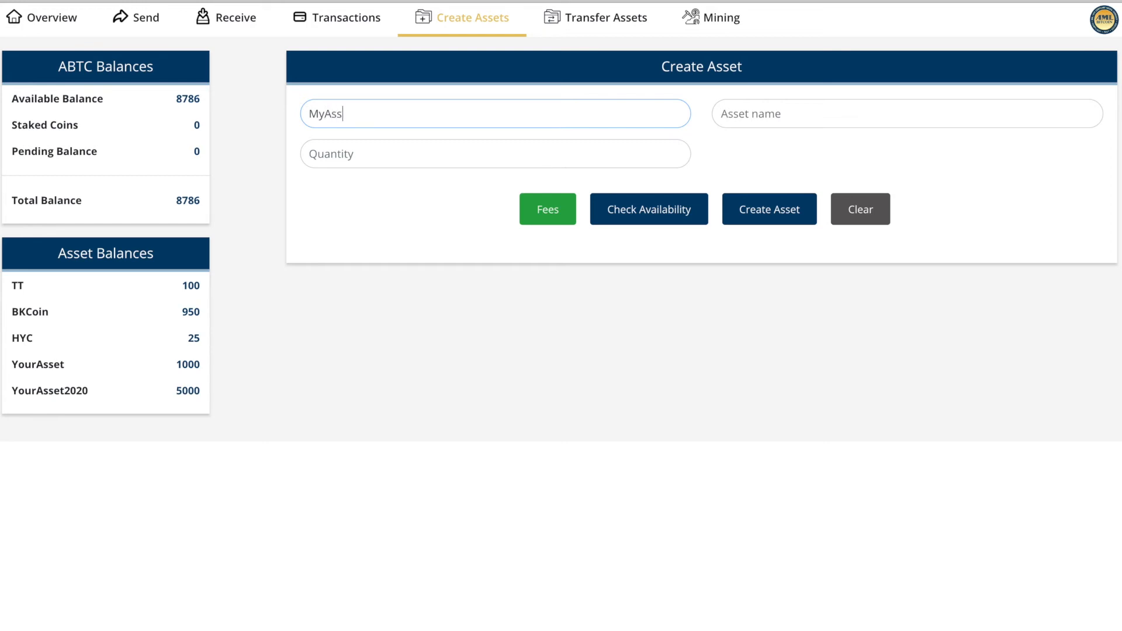
{"action": "type", "text": "et2020"}
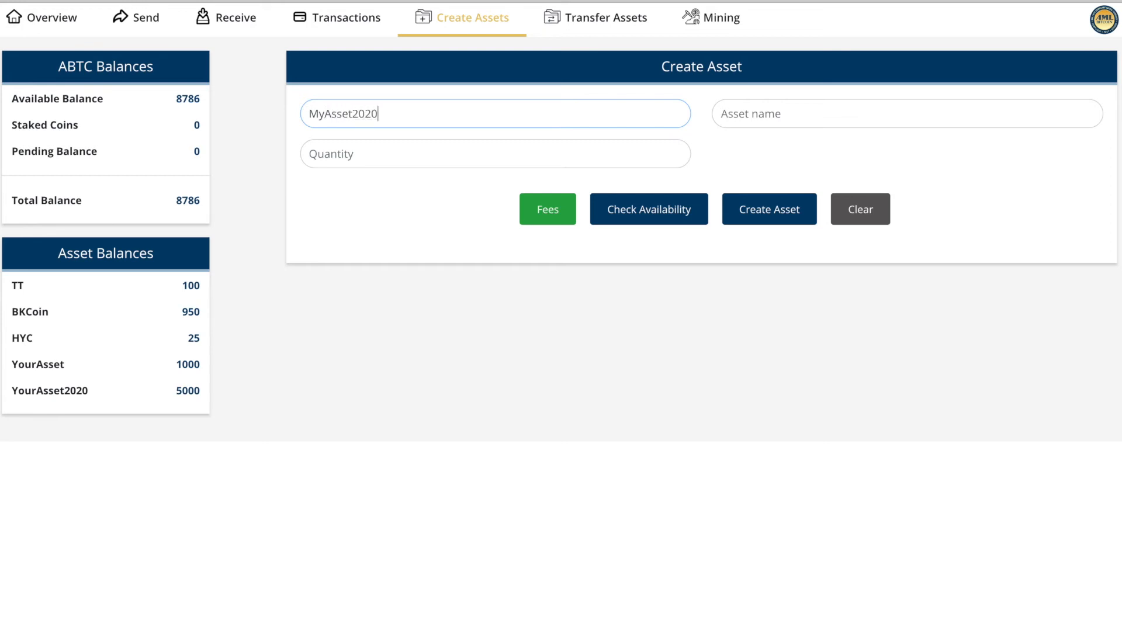
{"action": "type", "text": "MyAsset2020"}
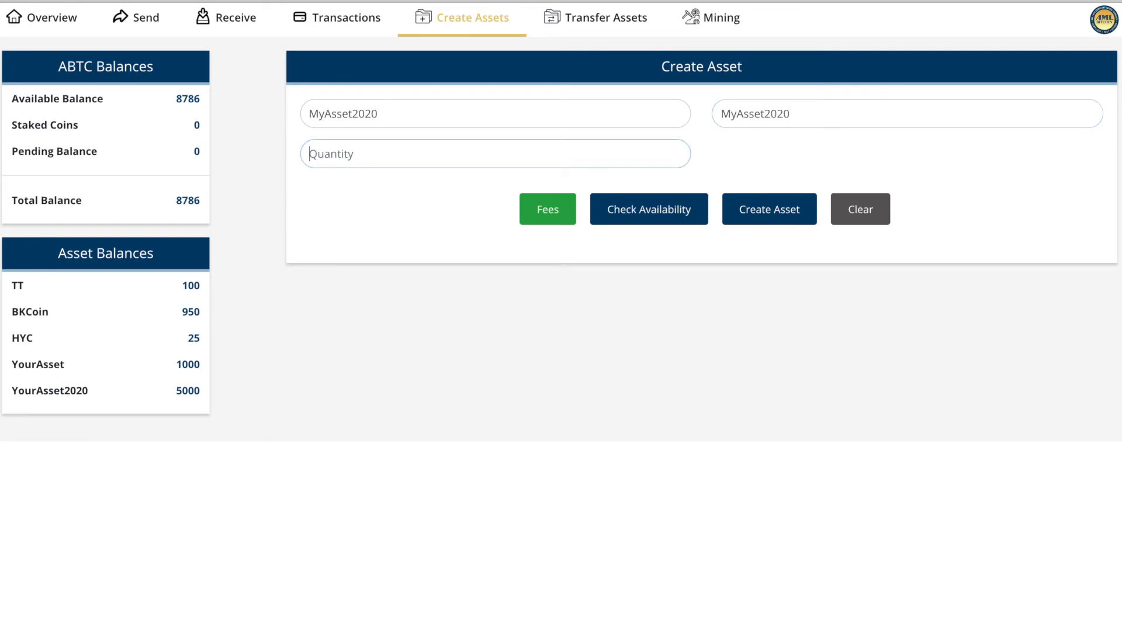
{"action": "type", "text": "50"}
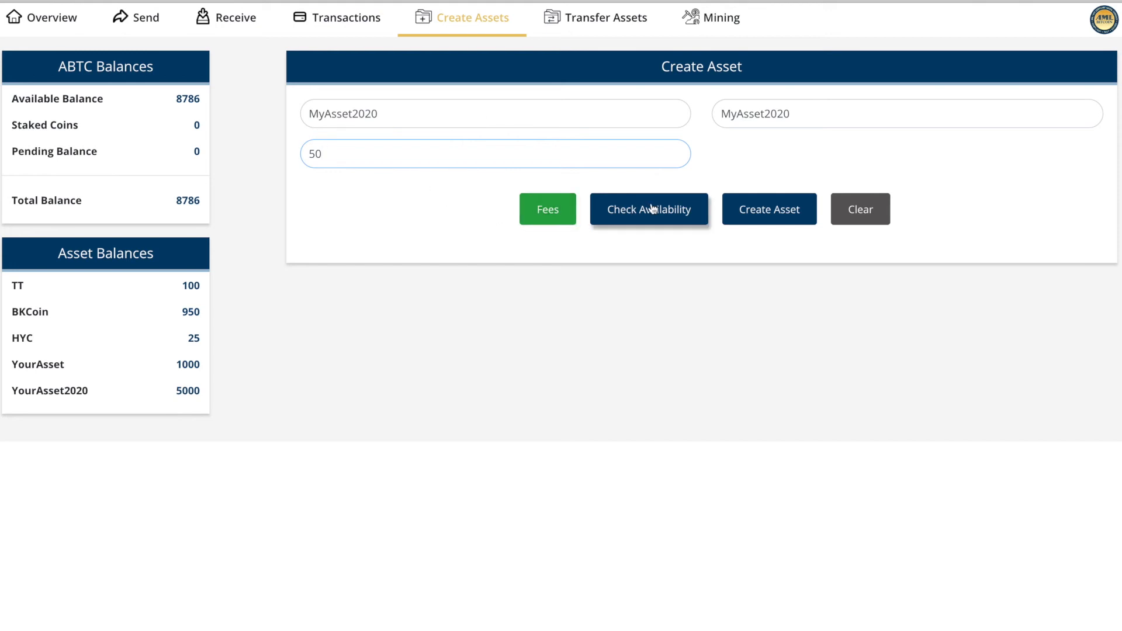
{"action": "left_click", "coordinate": [649, 209]}
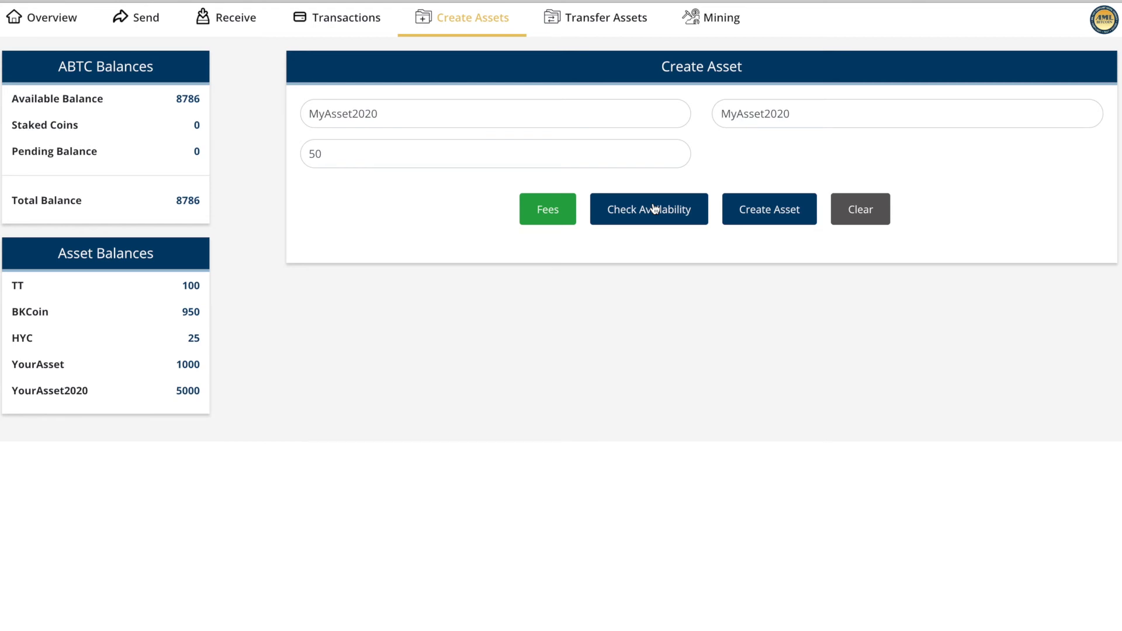
{"action": "left_click", "coordinate": [769, 209]}
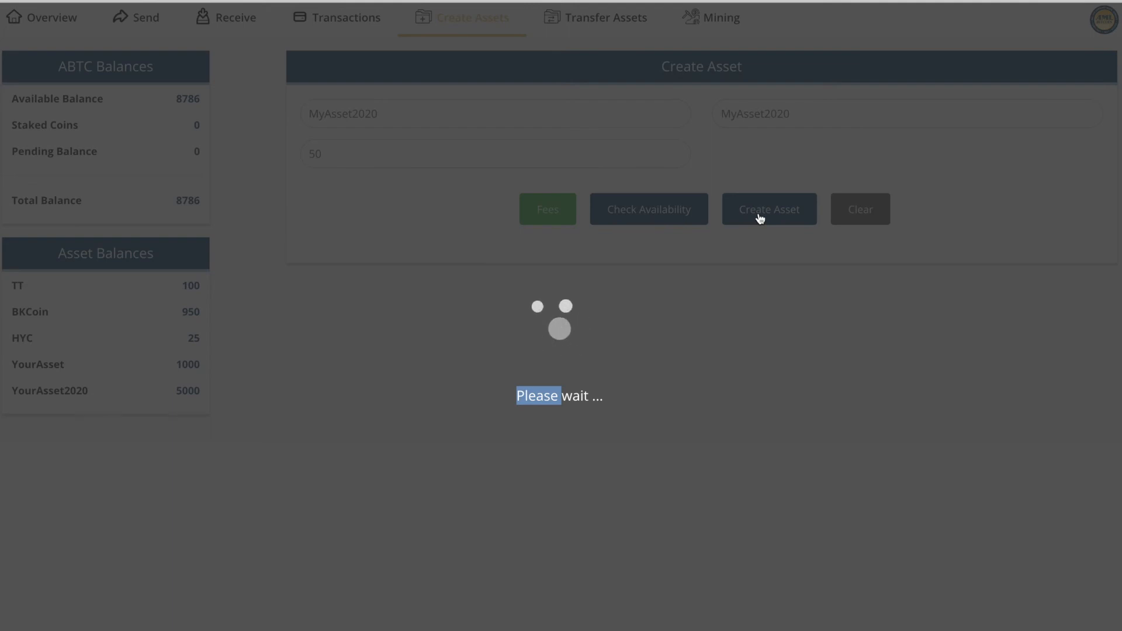
Submit the MyAsset2020 asset so it lists 50 units and ABTC balance drops to 8761
{"action": "left_click", "coordinate": [769, 209]}
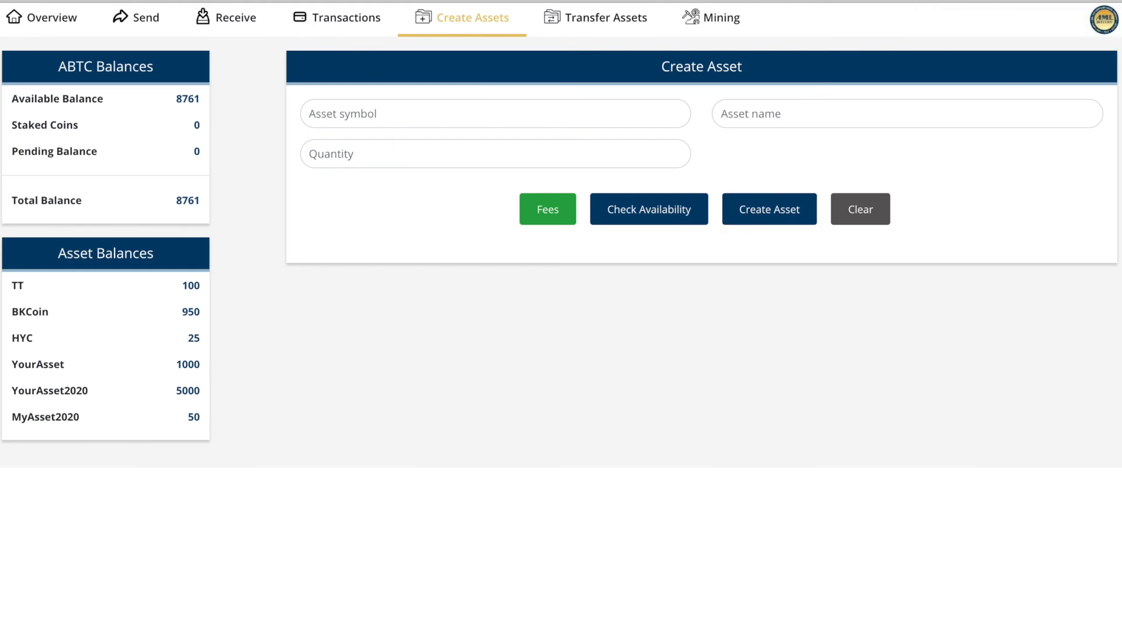
{"action": "mouse_move", "coordinate": [320, 424]}
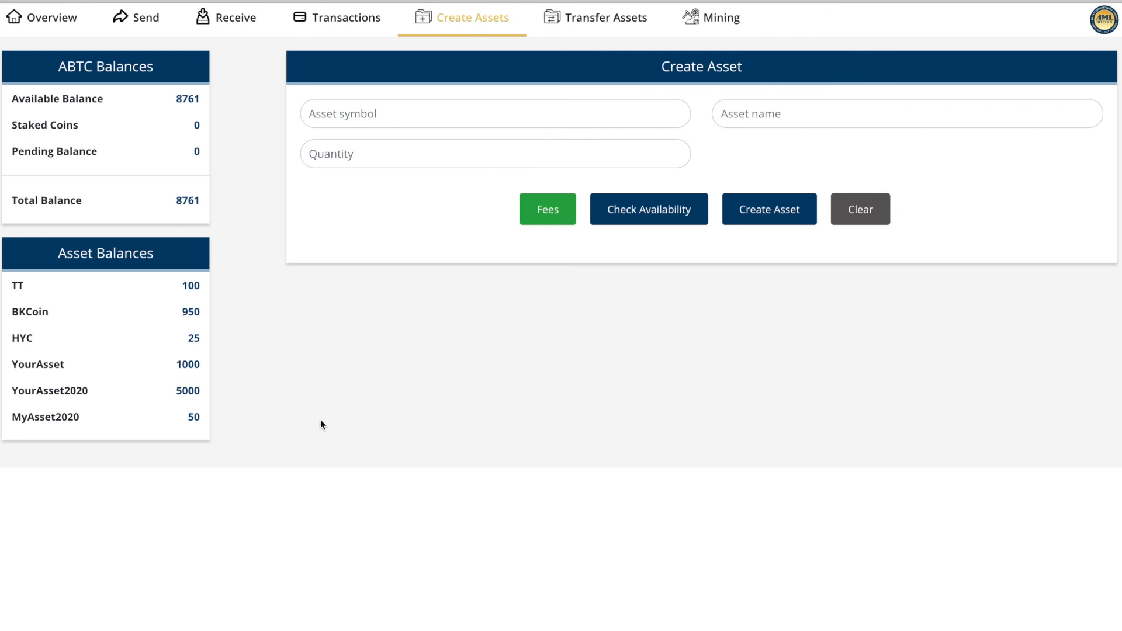
{"action": "mouse_move", "coordinate": [12, 427]}
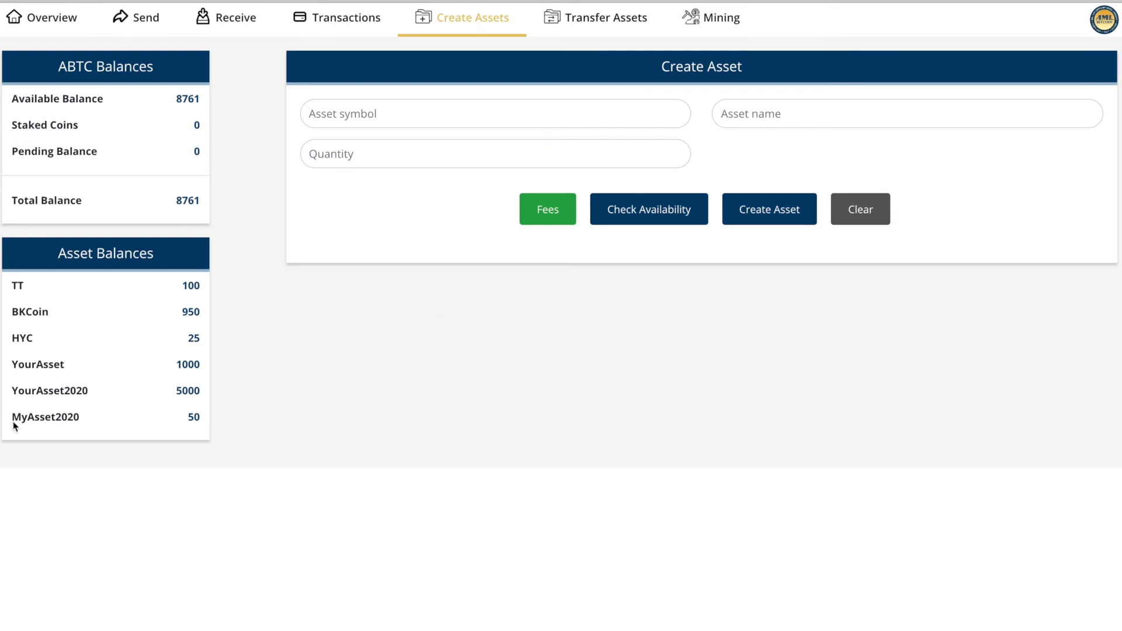
{"action": "mouse_move", "coordinate": [240, 400]}
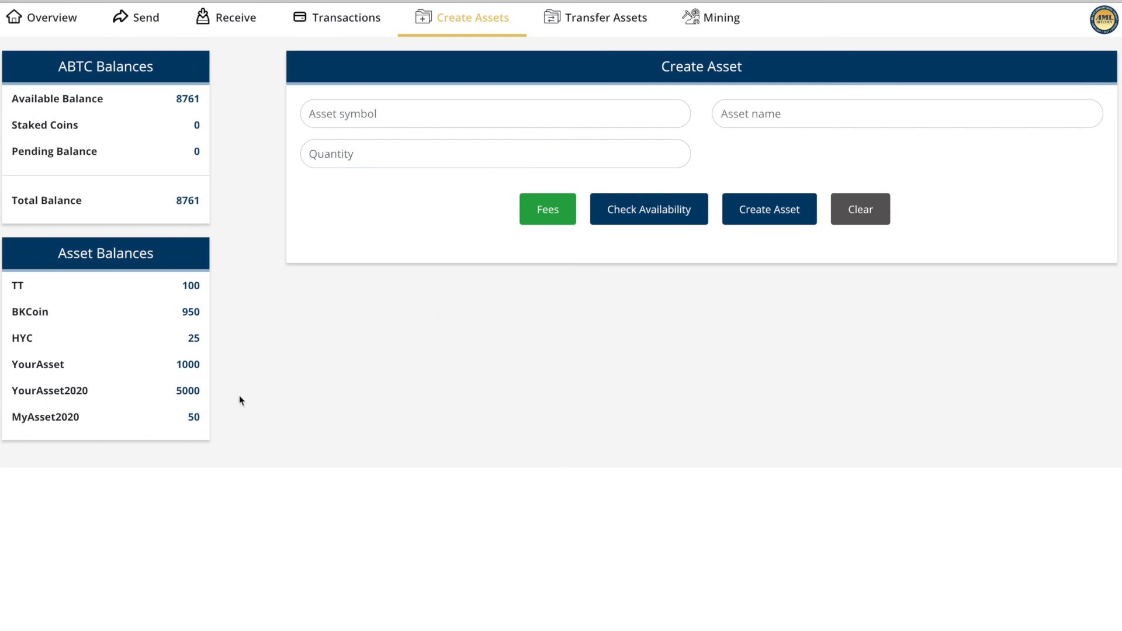
{"action": "mouse_move", "coordinate": [266, 398]}
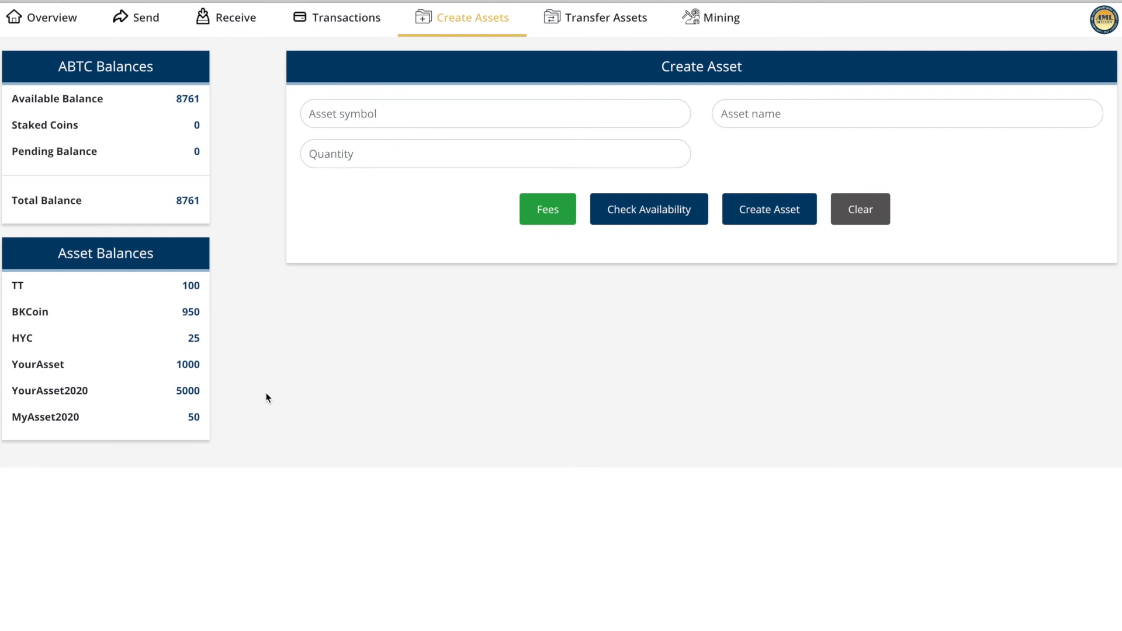
Return to Overview showing 'Asset Created: MyAsset2020' with a -25 ABTC fee
{"action": "left_click", "coordinate": [50, 18]}
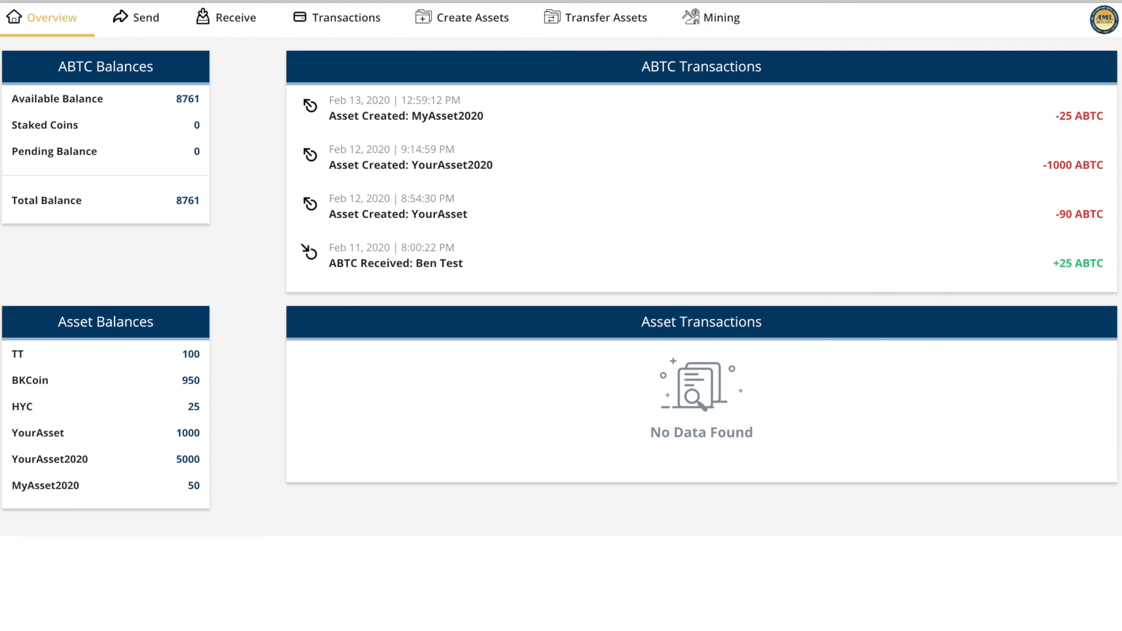
{"action": "mouse_move", "coordinate": [954, 154]}
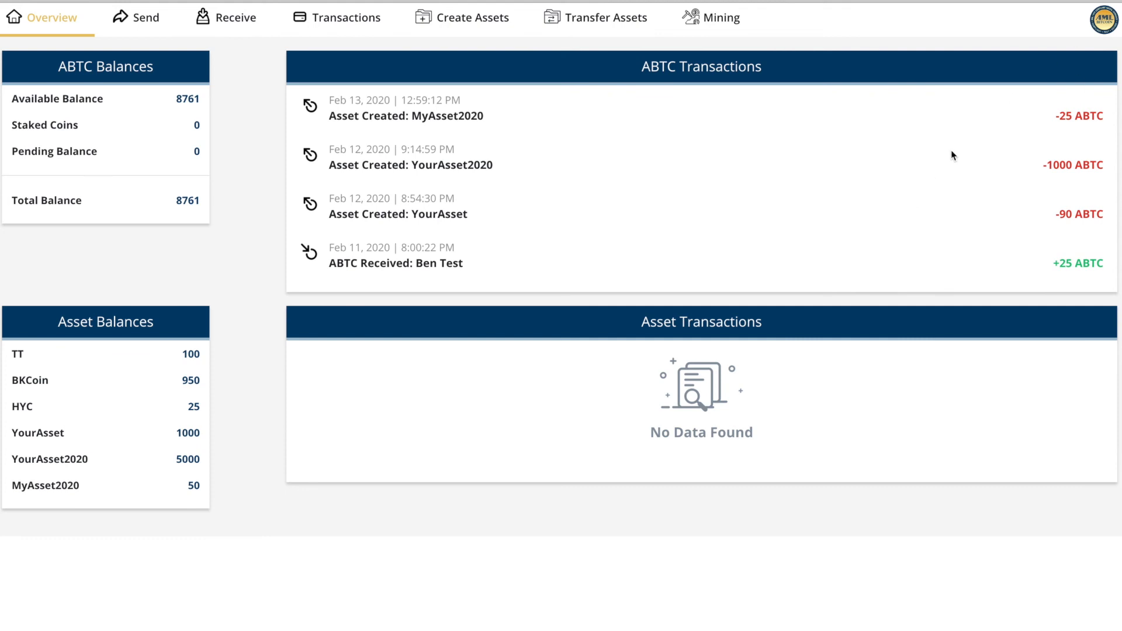